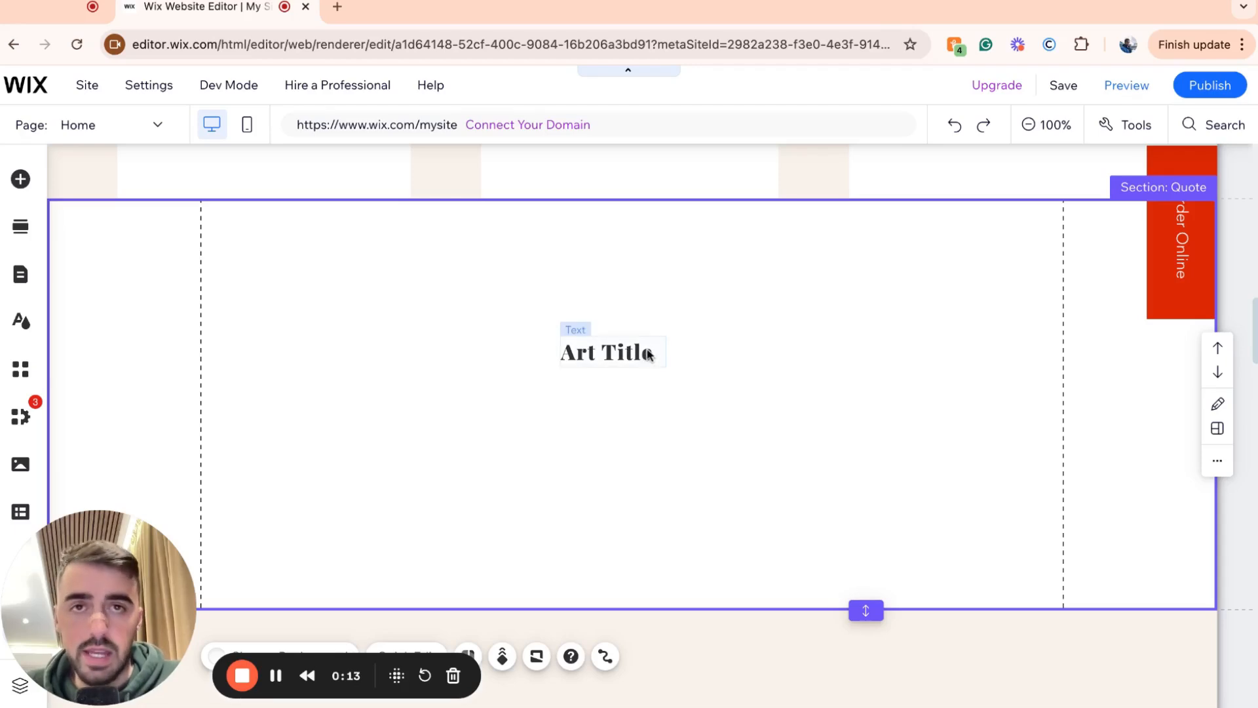
# - Select the Art Title text and bring up the Velo Dev Mode panel
pyautogui.click(612, 353)
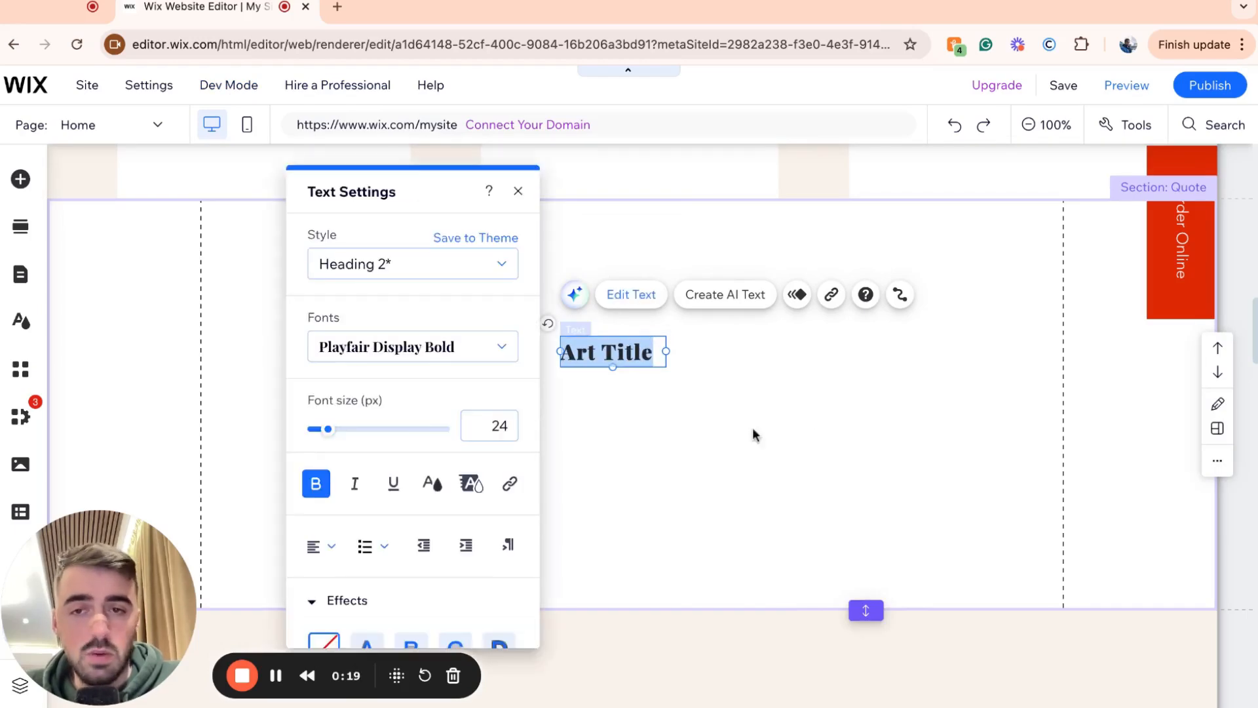
pyautogui.moveTo(393, 483)
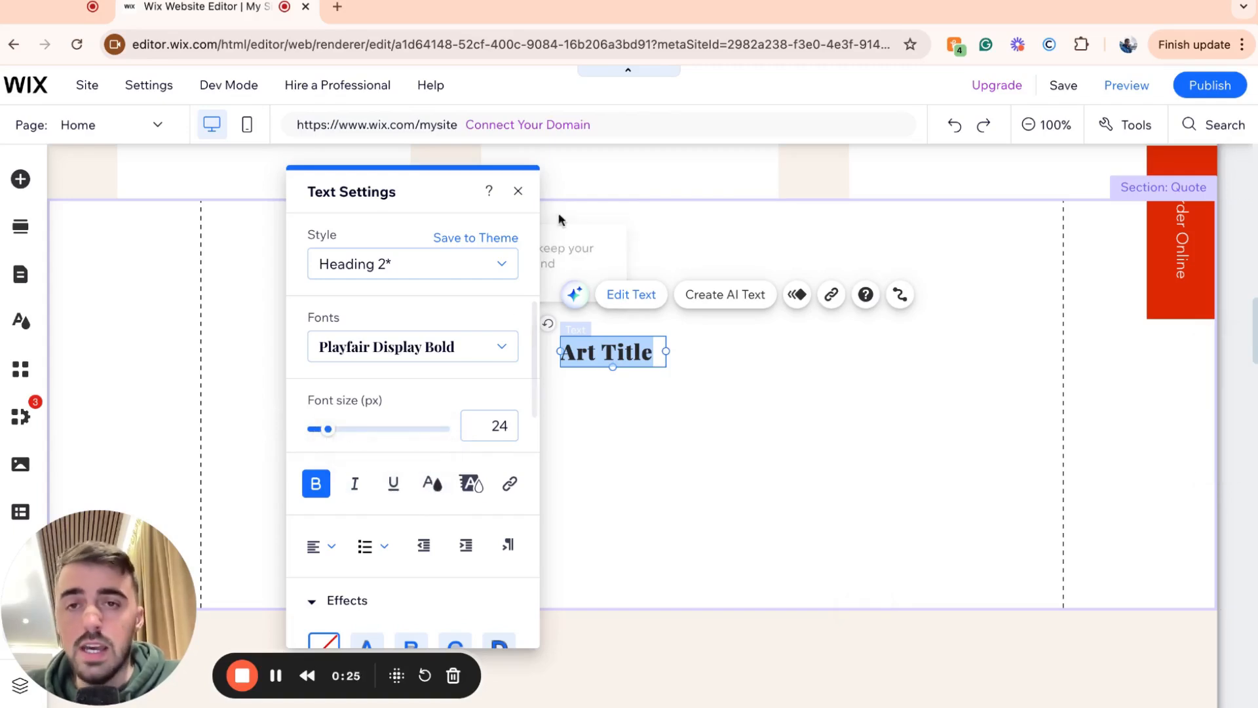
pyautogui.click(518, 191)
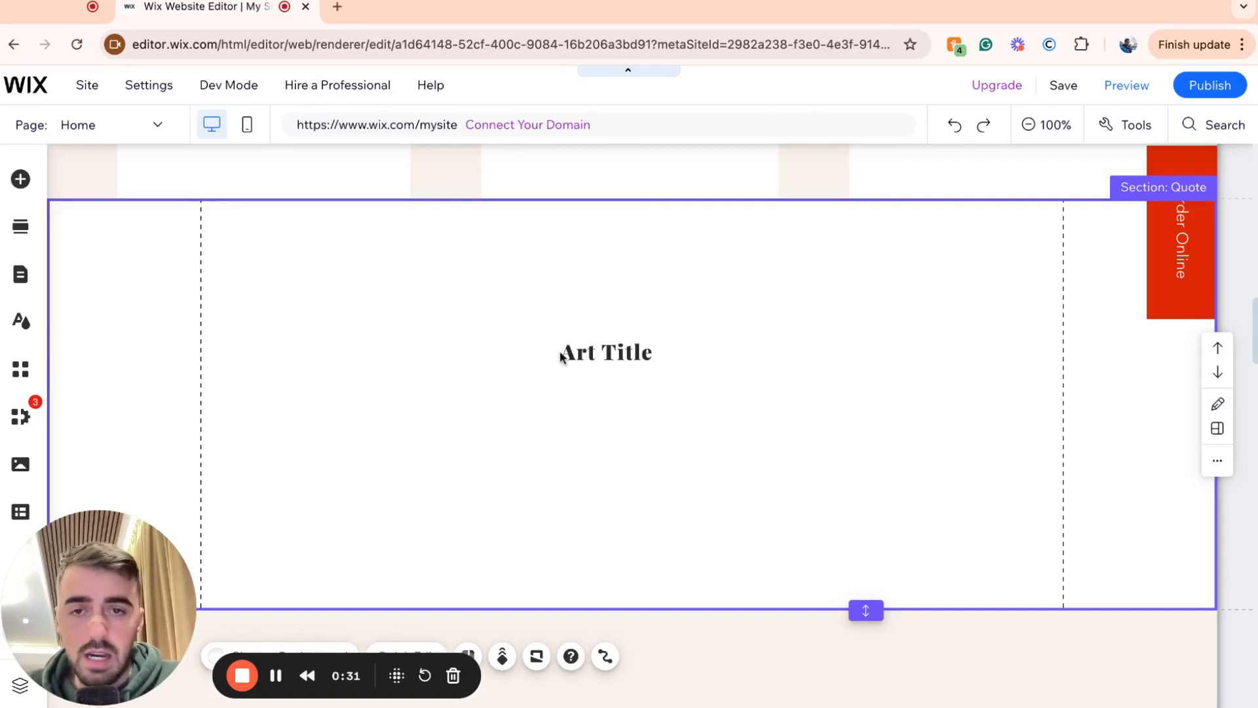
pyautogui.click(605, 352)
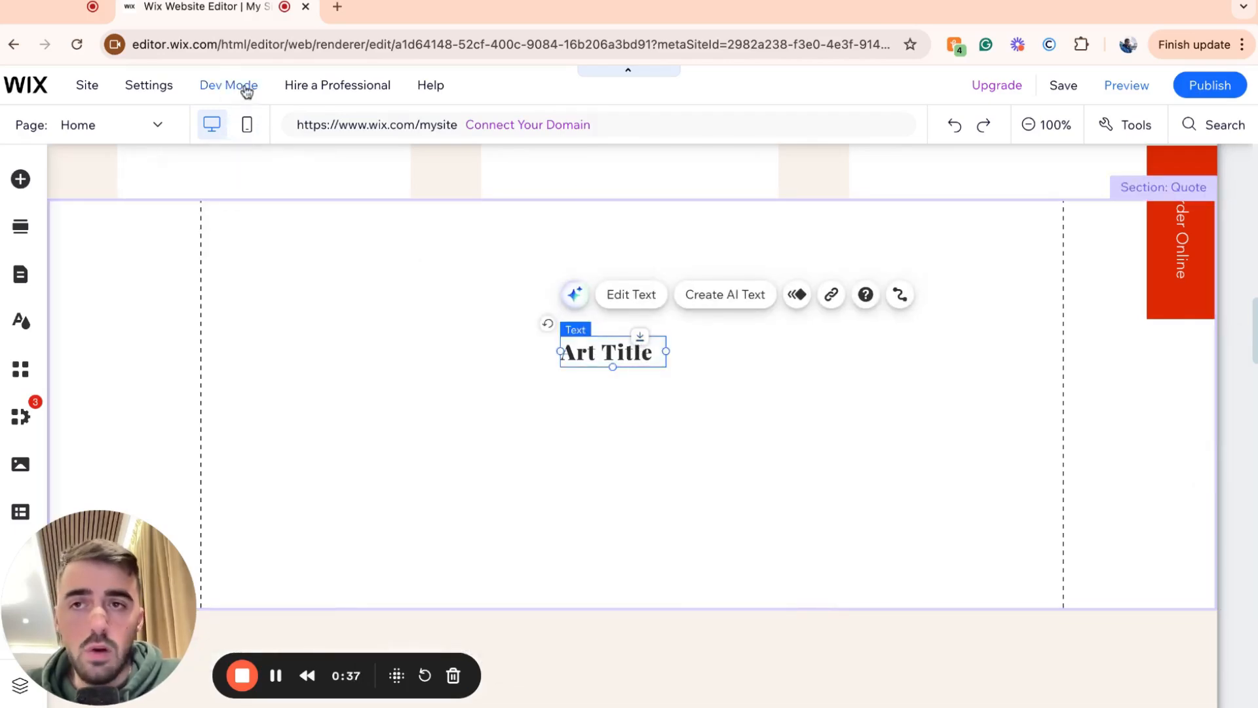
pyautogui.click(228, 85)
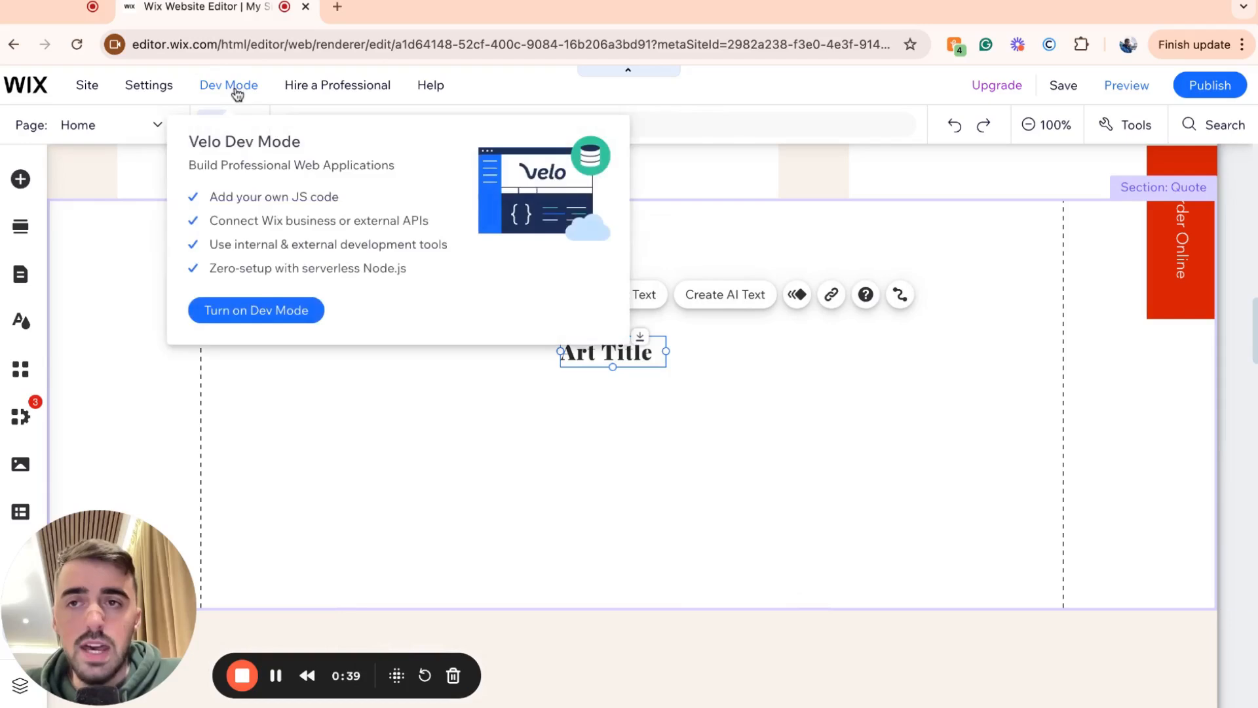
# - Turn on Dev Mode and make Home page onReady wrap #text51's HTML in <s> tags
pyautogui.click(256, 310)
pyautogui.write("$w('#text2').html = `<s>${$w('#text2').html}</s>`;")
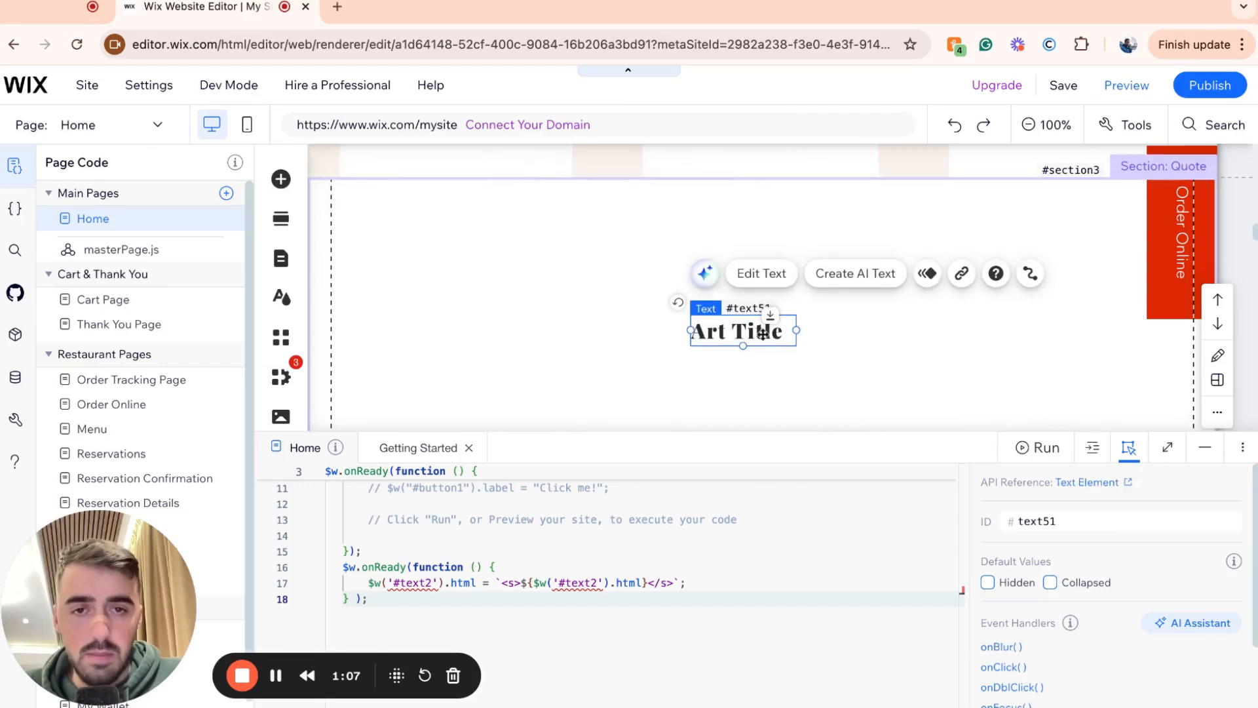
pyautogui.moveTo(742, 329); pyautogui.dragTo(654, 318)
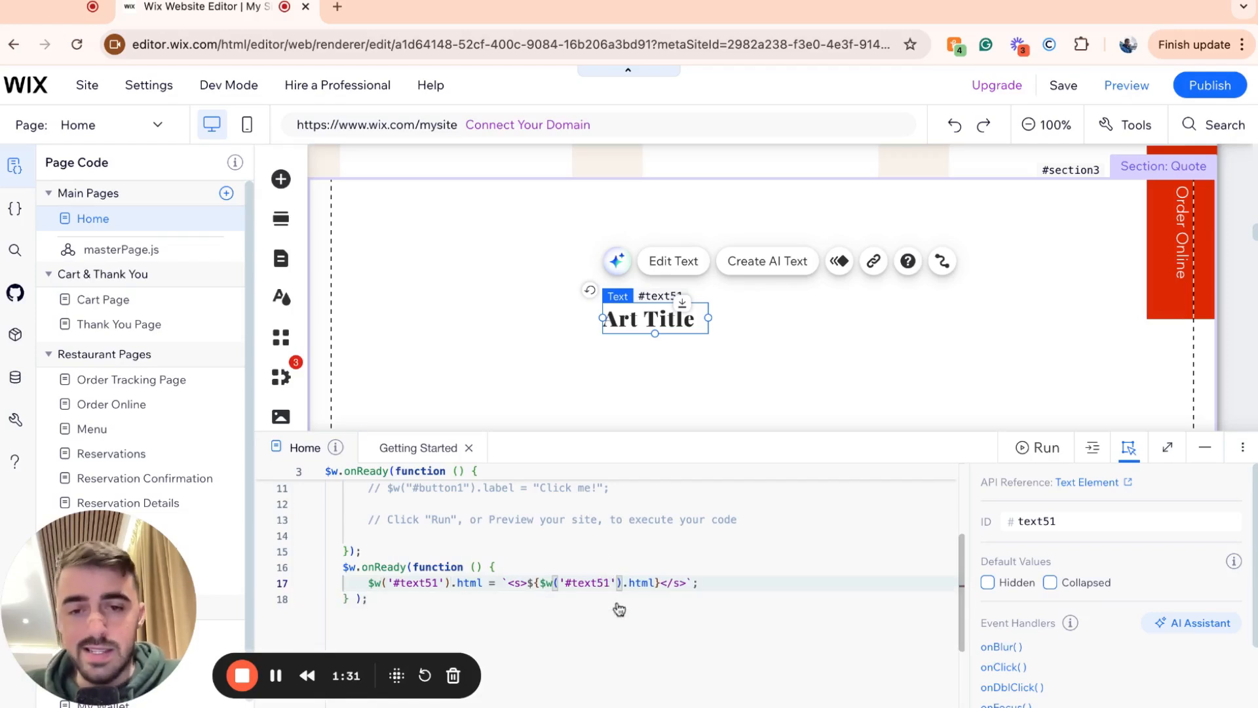
pyautogui.moveTo(1029, 448)
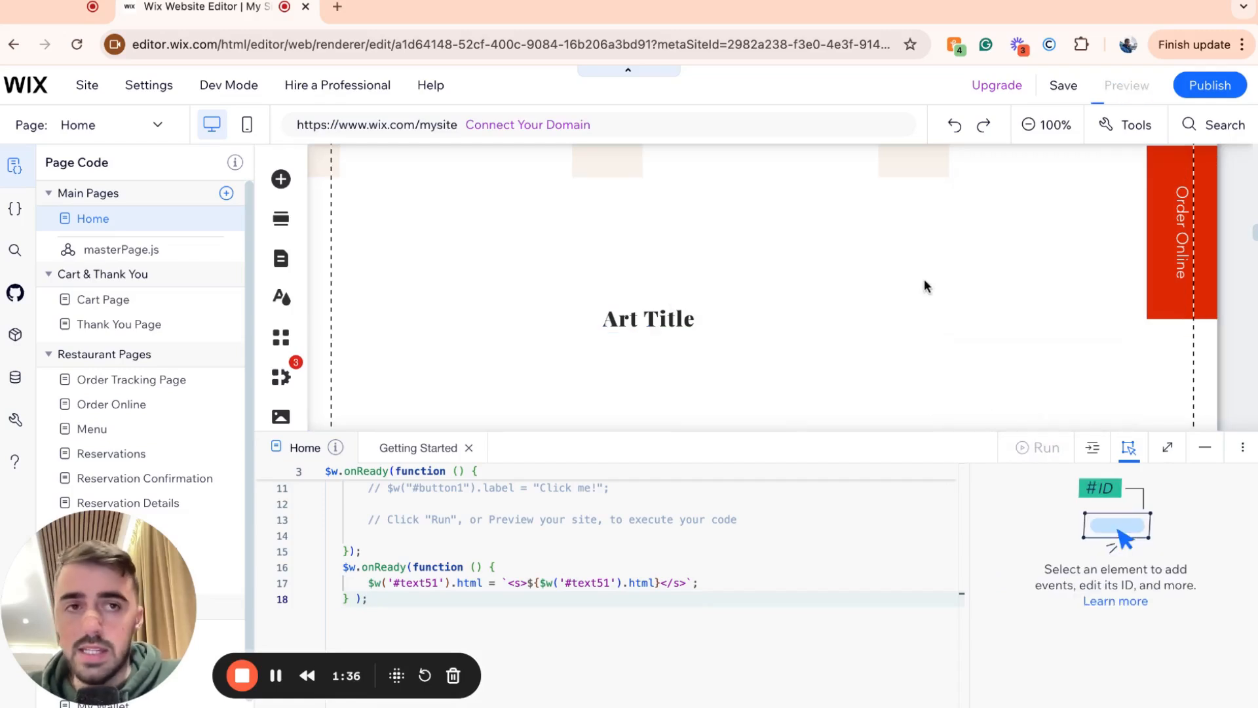
# - Preview the Home page and scroll to check the Art Title heading's strikethrough
pyautogui.click(1126, 85)
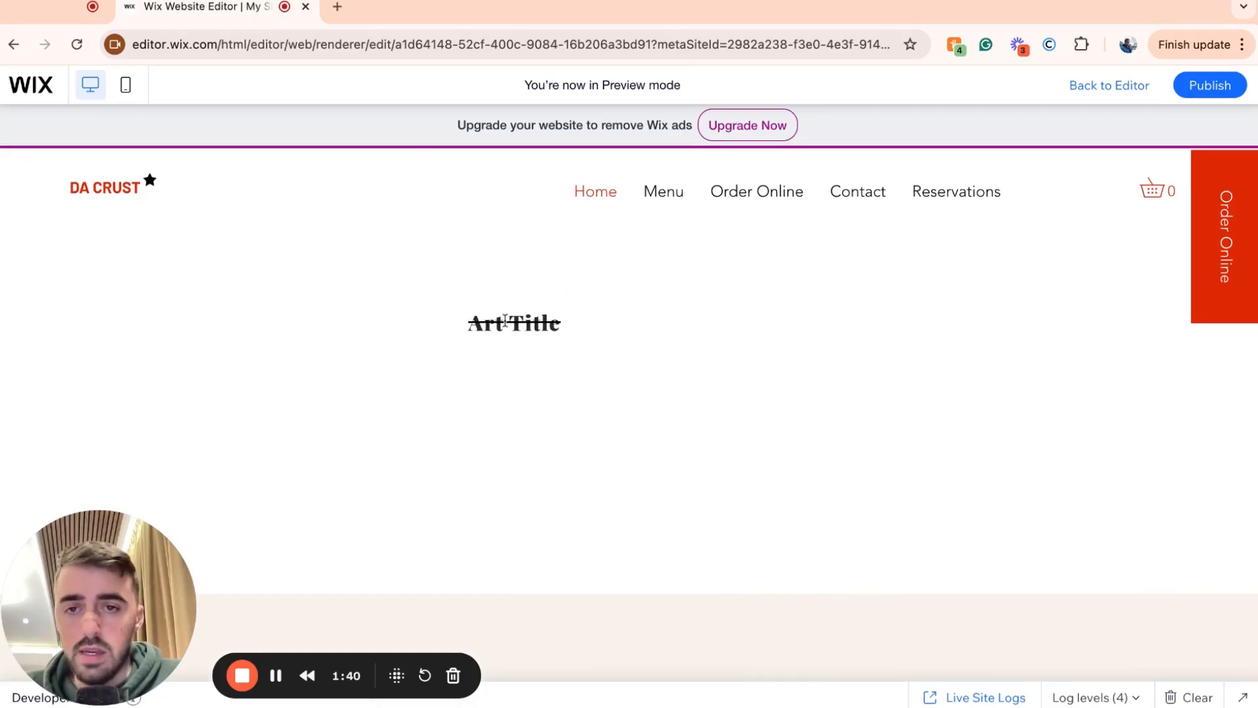
pyautogui.moveTo(1106, 100)
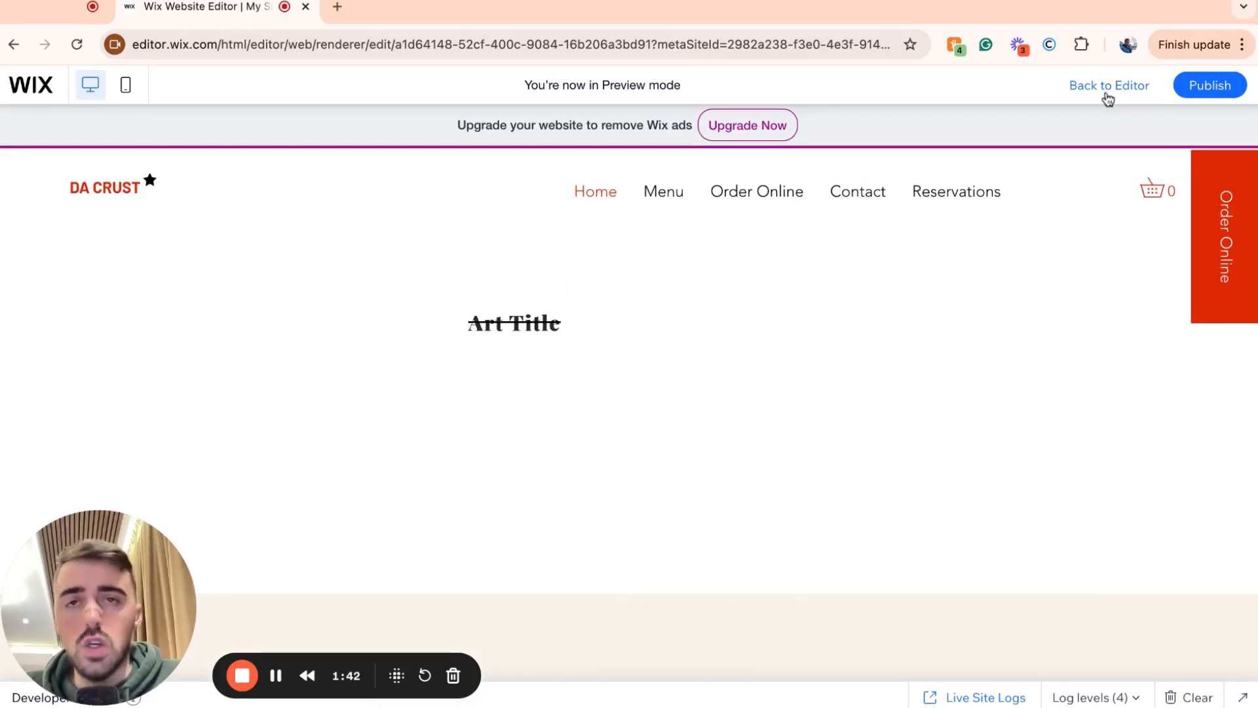
pyautogui.scroll(-3)
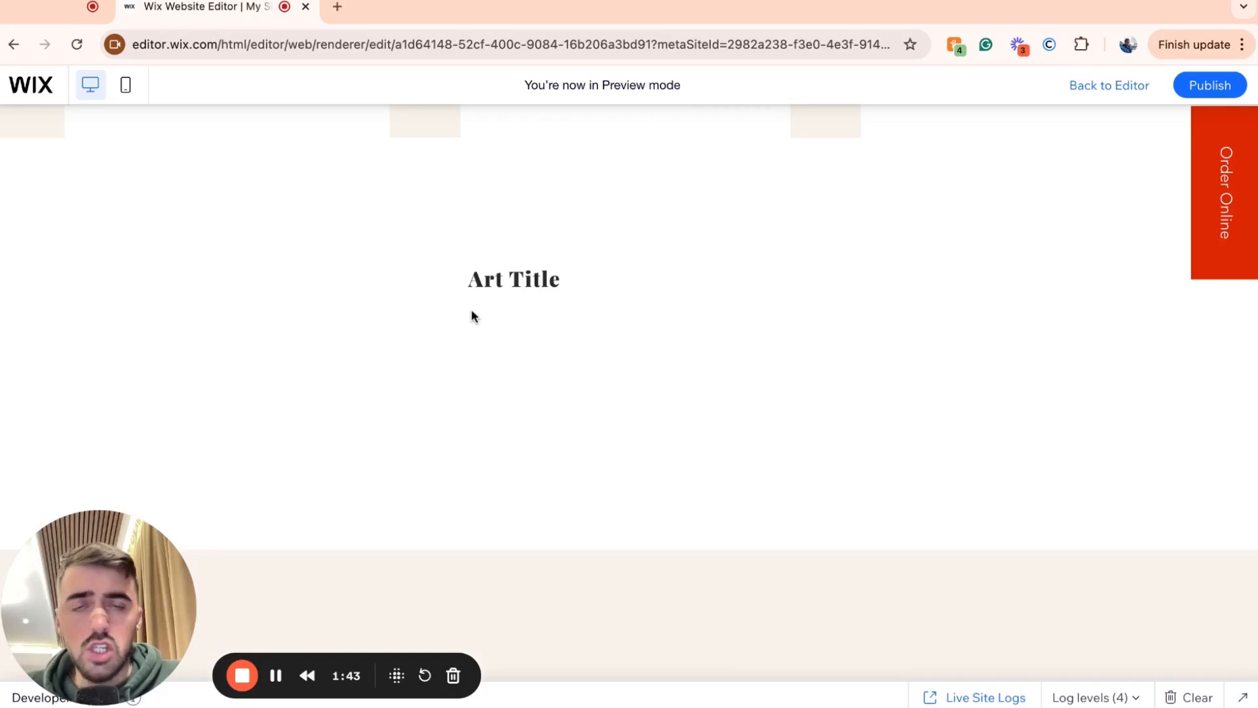
# - Return to the editor and save the site on the free my-site-3 Wix domain
pyautogui.click(1109, 85)
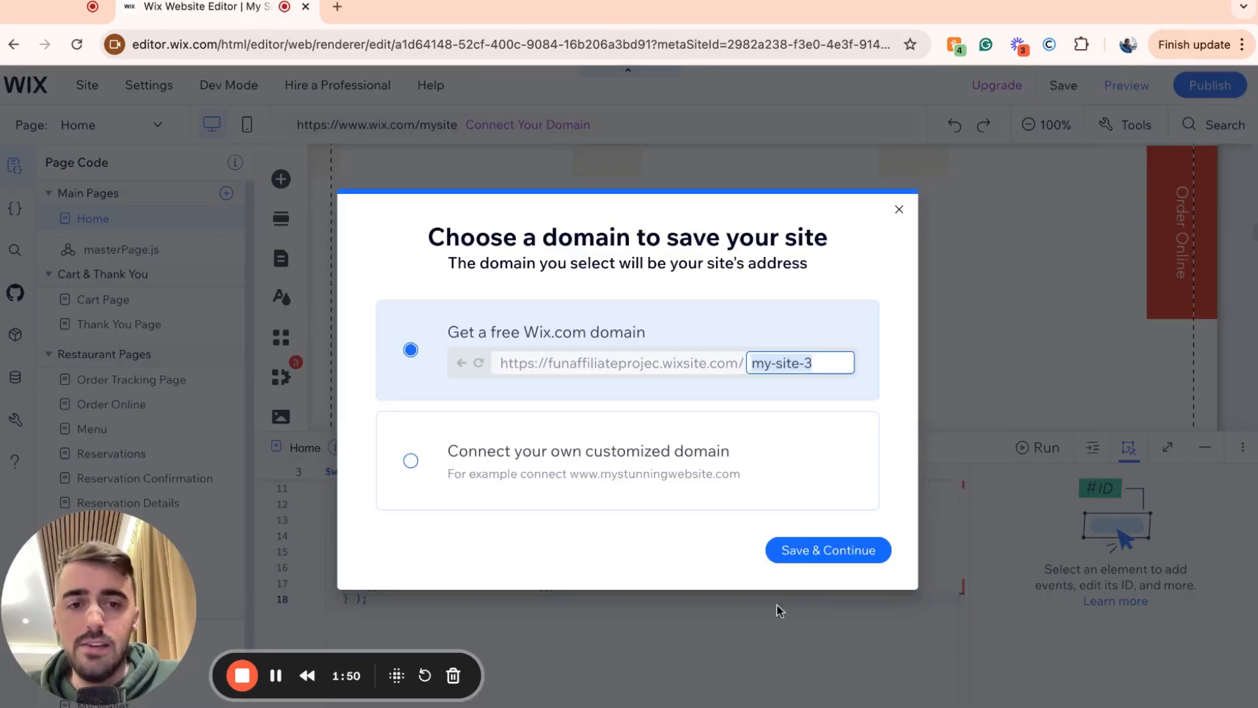
pyautogui.click(827, 550)
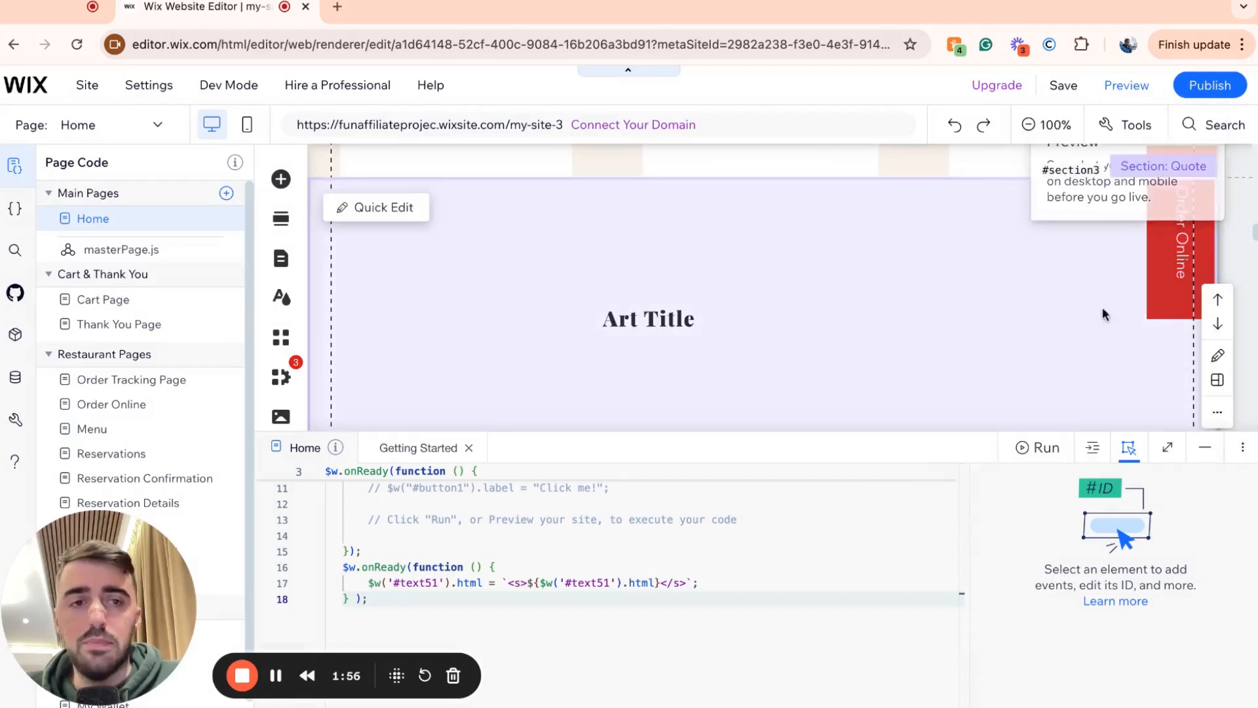
# - Turn off Dev Mode, select Art Title, and preview the site again
pyautogui.click(228, 85)
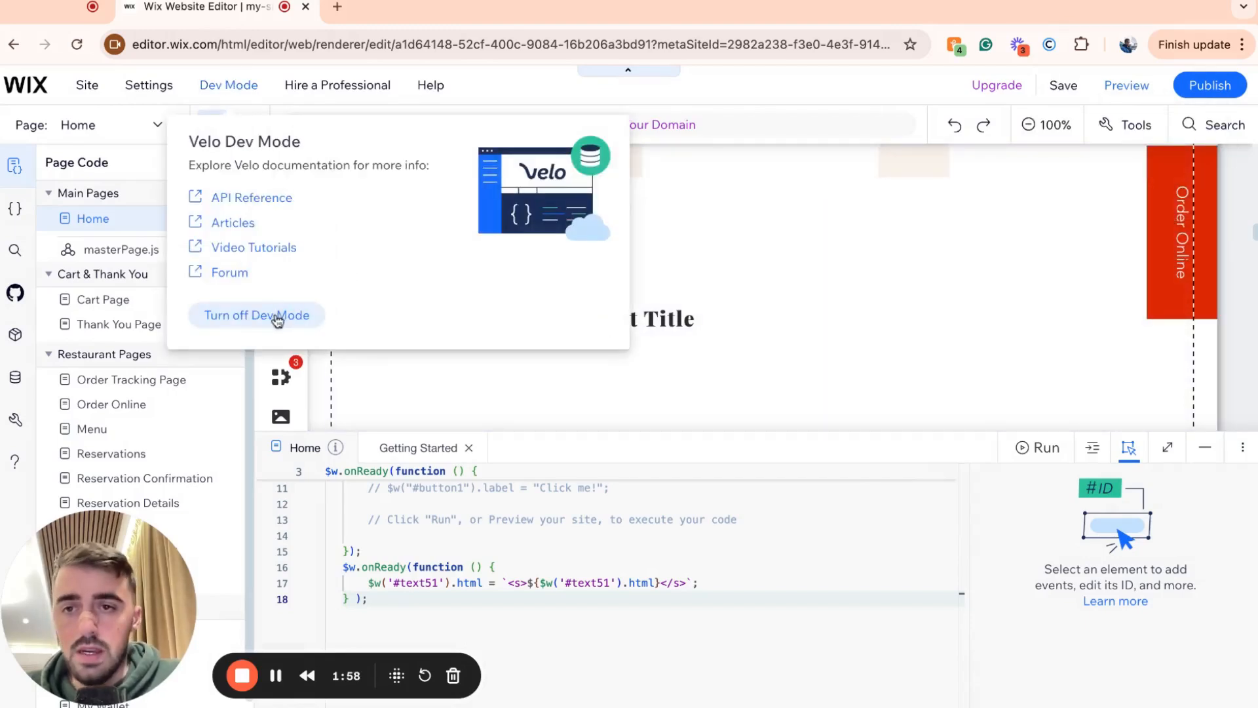
pyautogui.click(256, 315)
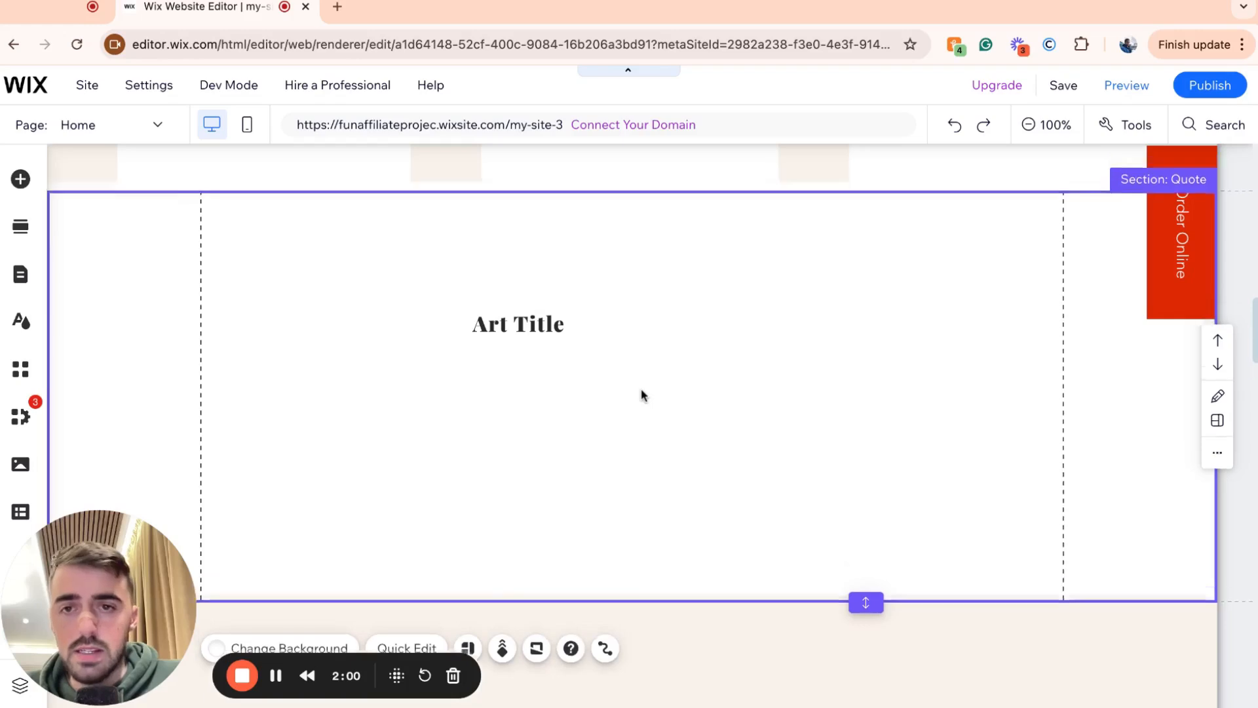
pyautogui.click(518, 324)
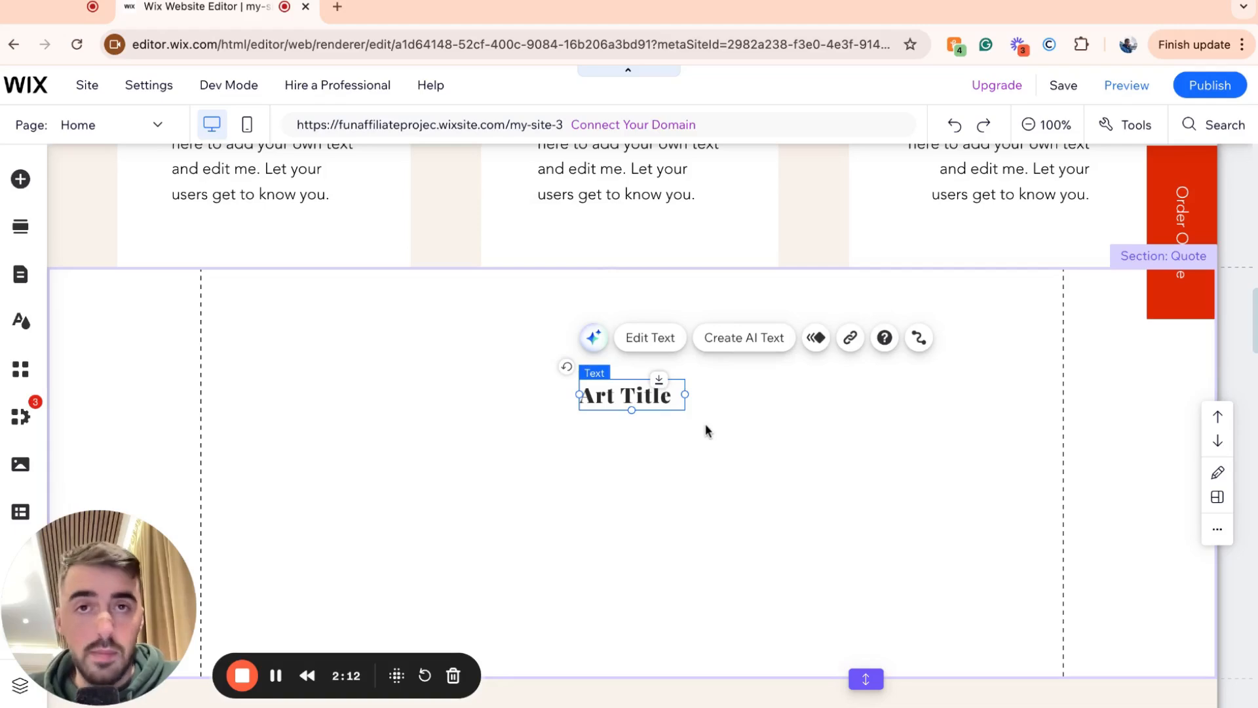
pyautogui.moveTo(1127, 85)
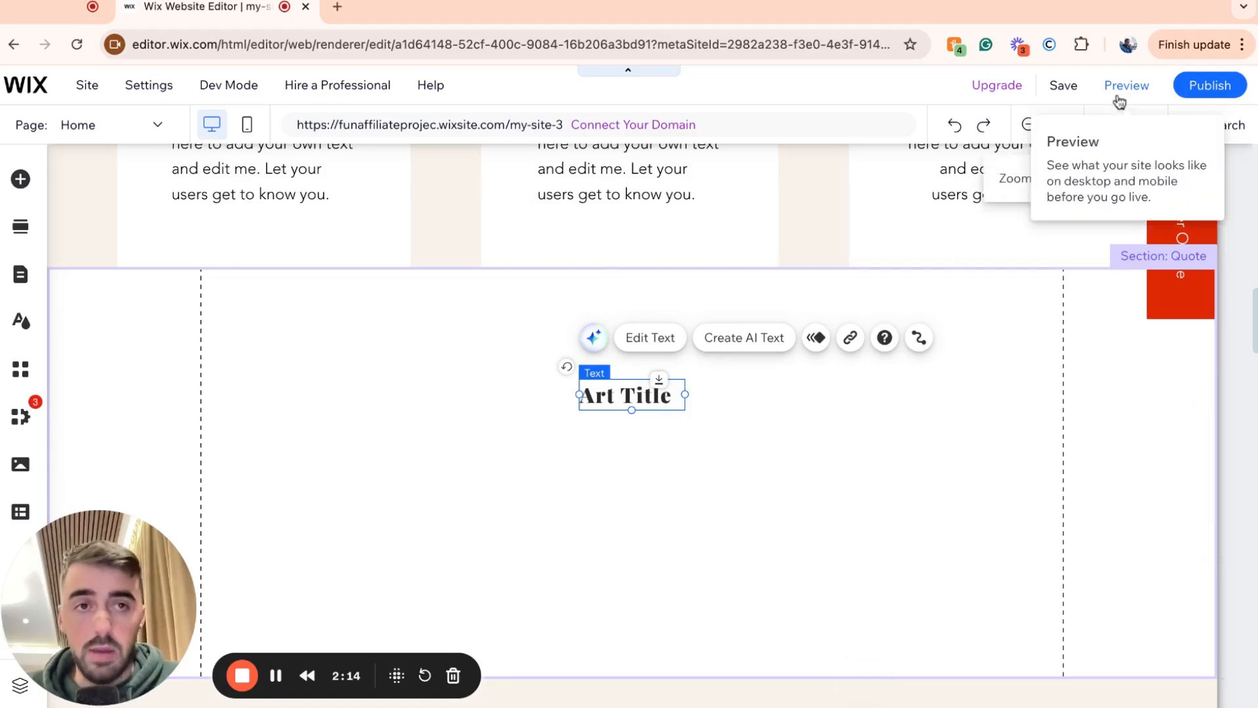
pyautogui.click(732, 394)
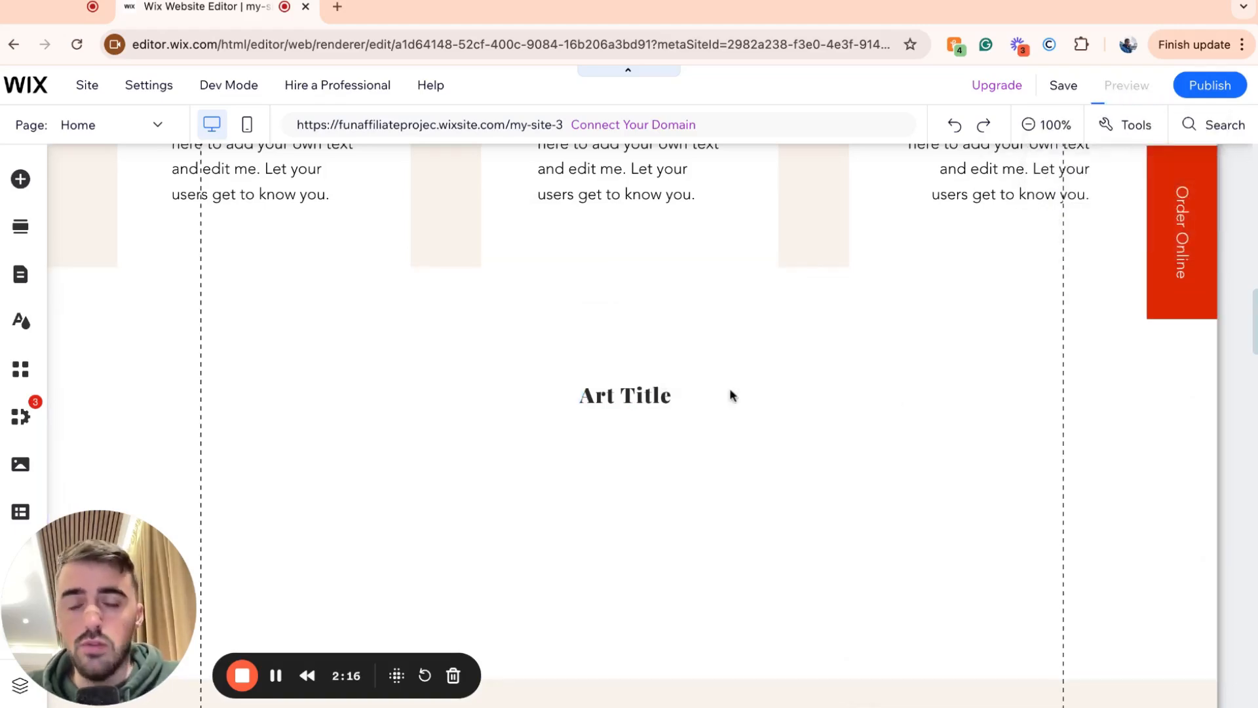
pyautogui.click(1126, 85)
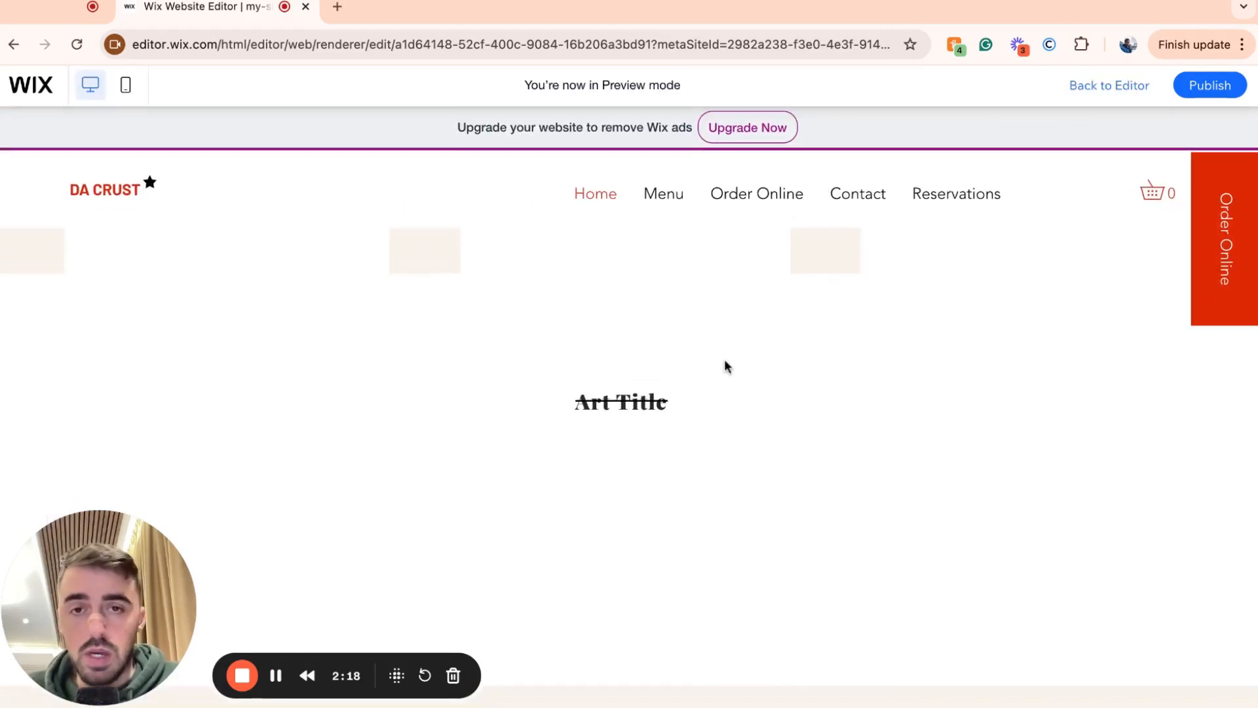